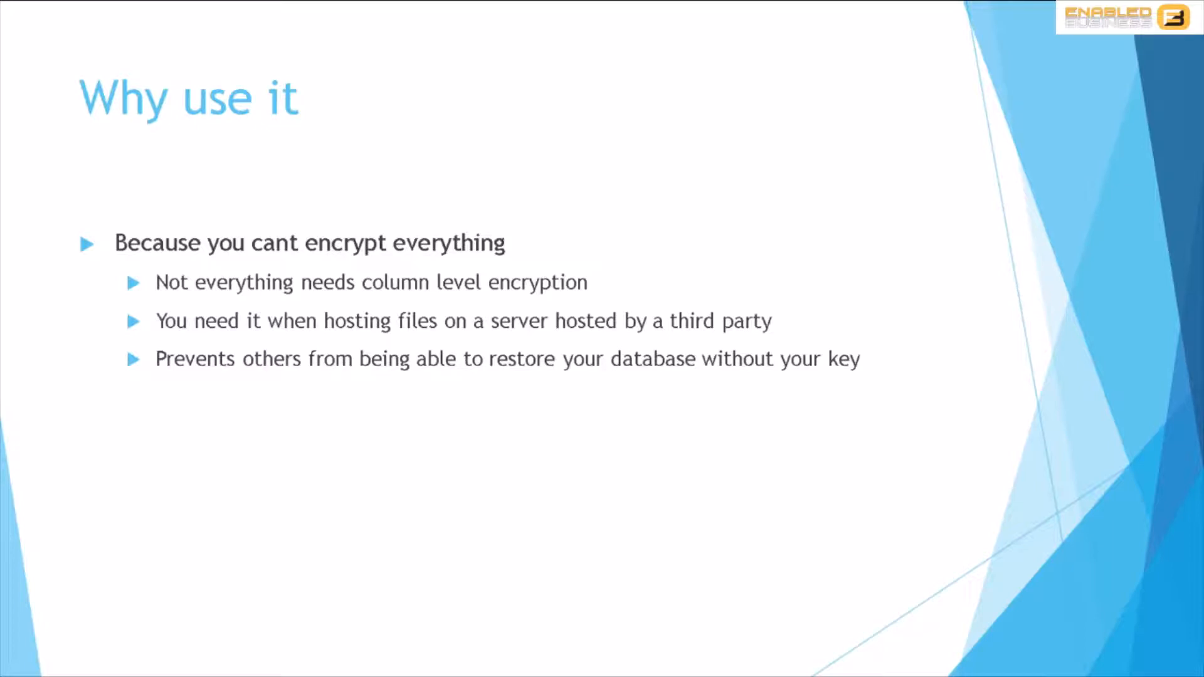
{"action": "mouse_move", "coordinate": [244, 469]}
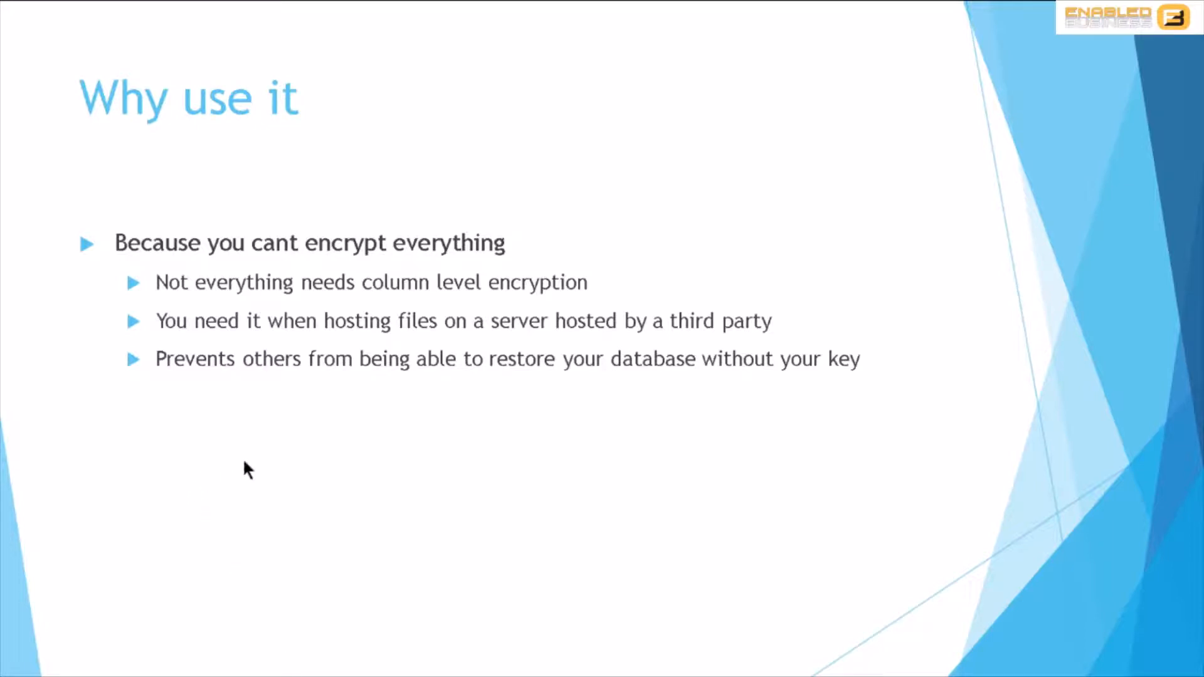
{"action": "mouse_move", "coordinate": [260, 484]}
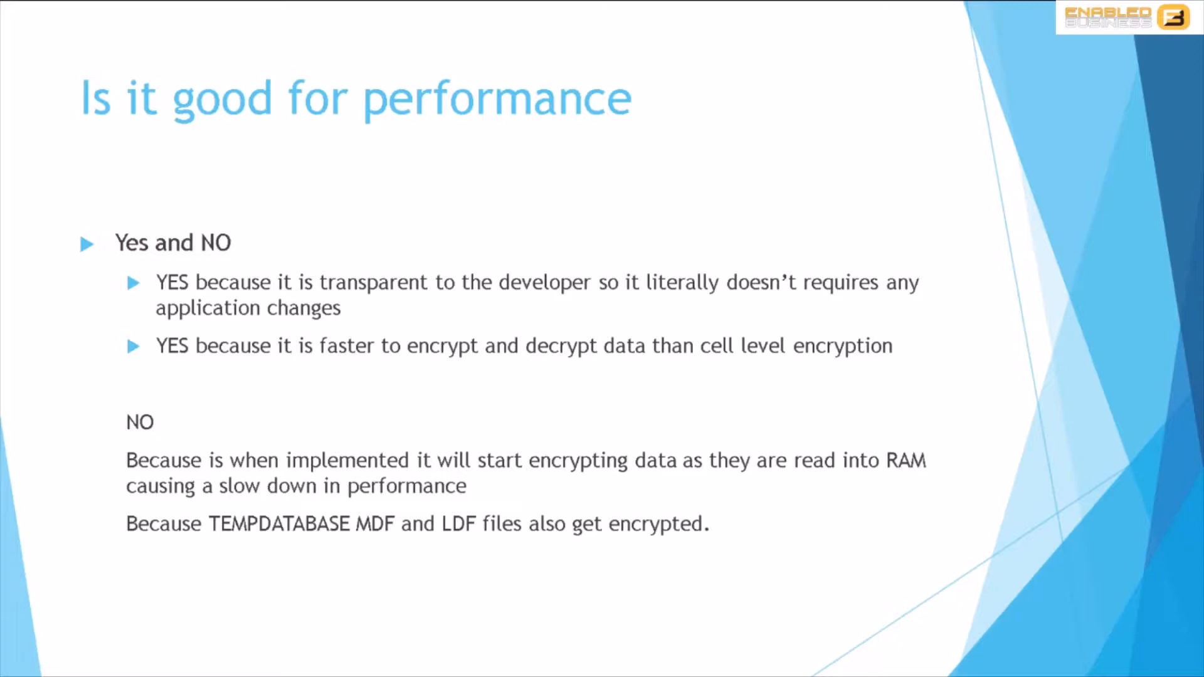
{"action": "mouse_move", "coordinate": [213, 364]}
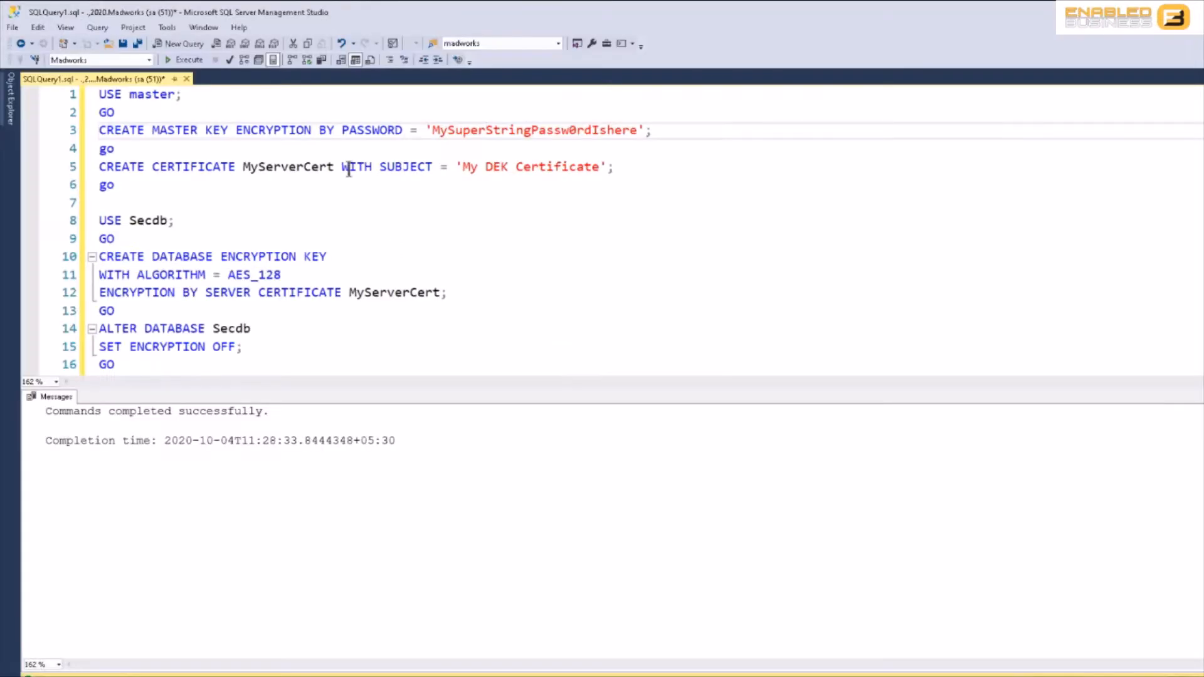
Step: Run USE master, CREATE MASTER KEY and CREATE CERTIFICATE MyServerCert; the certificate already exists
{"action": "left_click", "coordinate": [154, 113]}
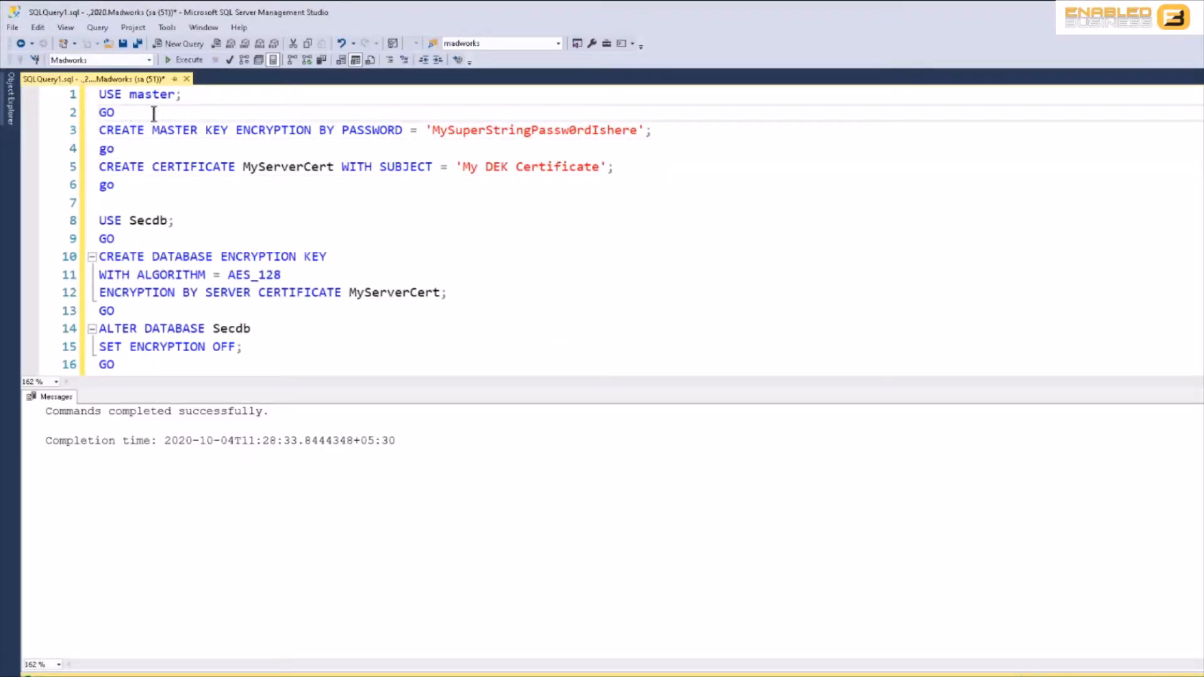
{"action": "left_click_drag", "start_coordinate": [98, 94], "coordinate": [119, 112]}
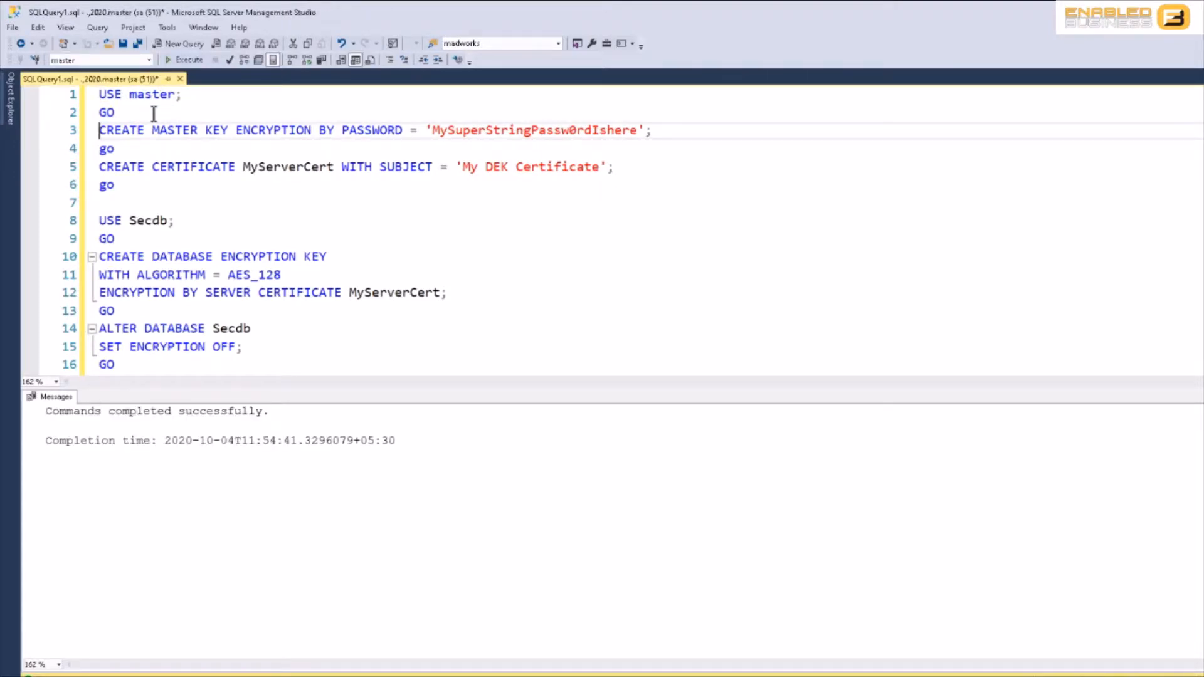
{"action": "left_click_drag", "start_coordinate": [100, 130], "coordinate": [114, 148]}
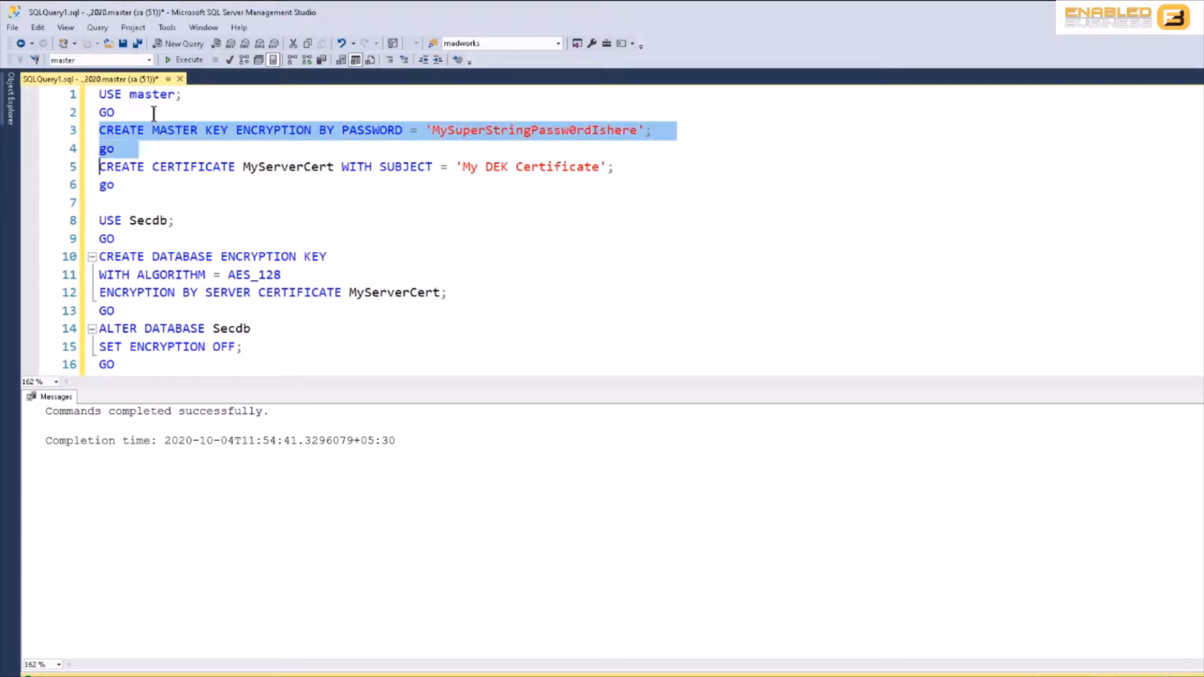
{"action": "left_click", "coordinate": [186, 60]}
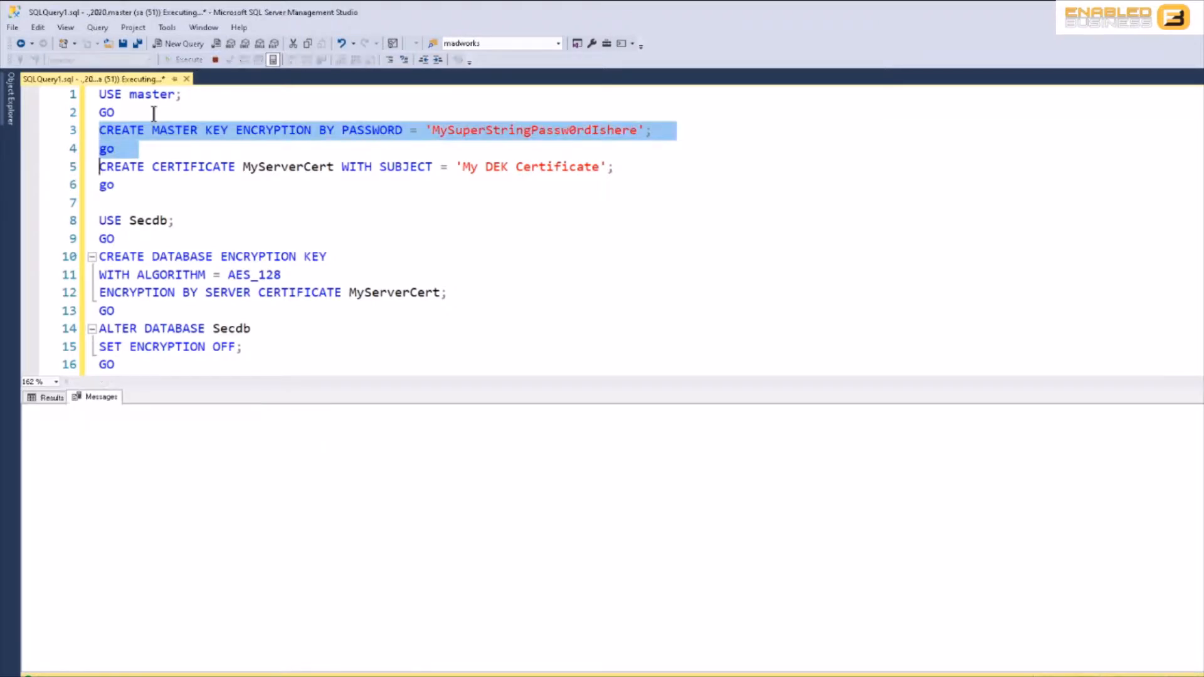
{"action": "left_click", "coordinate": [185, 60]}
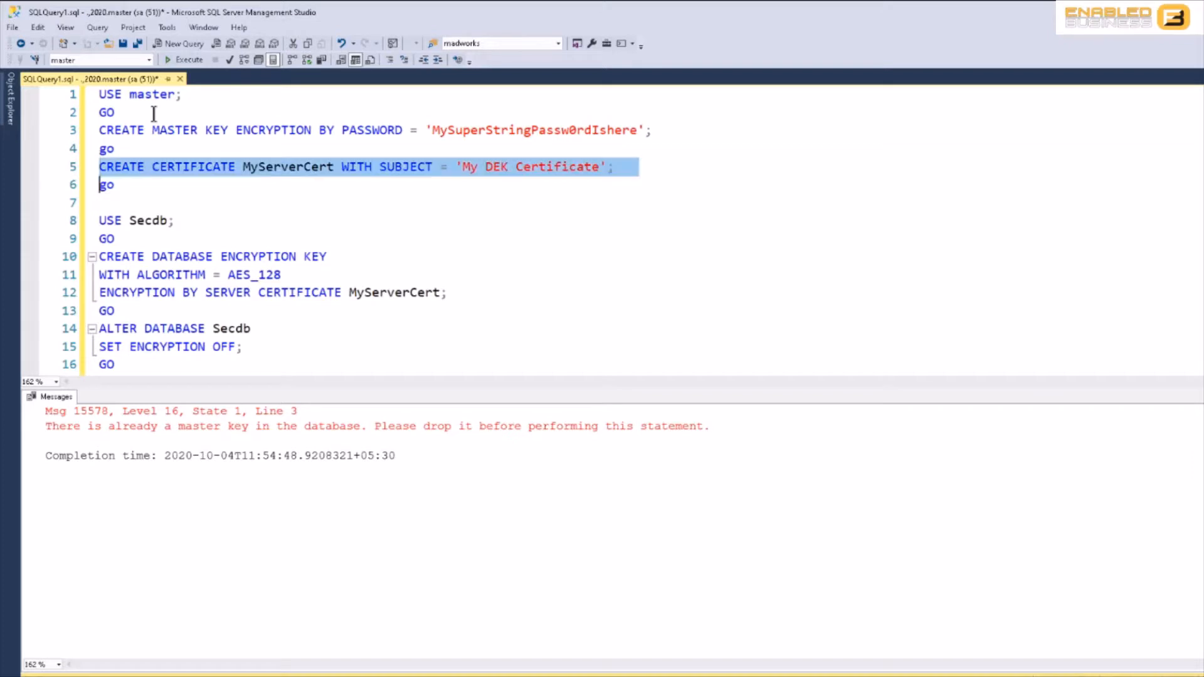
{"action": "left_click", "coordinate": [190, 60]}
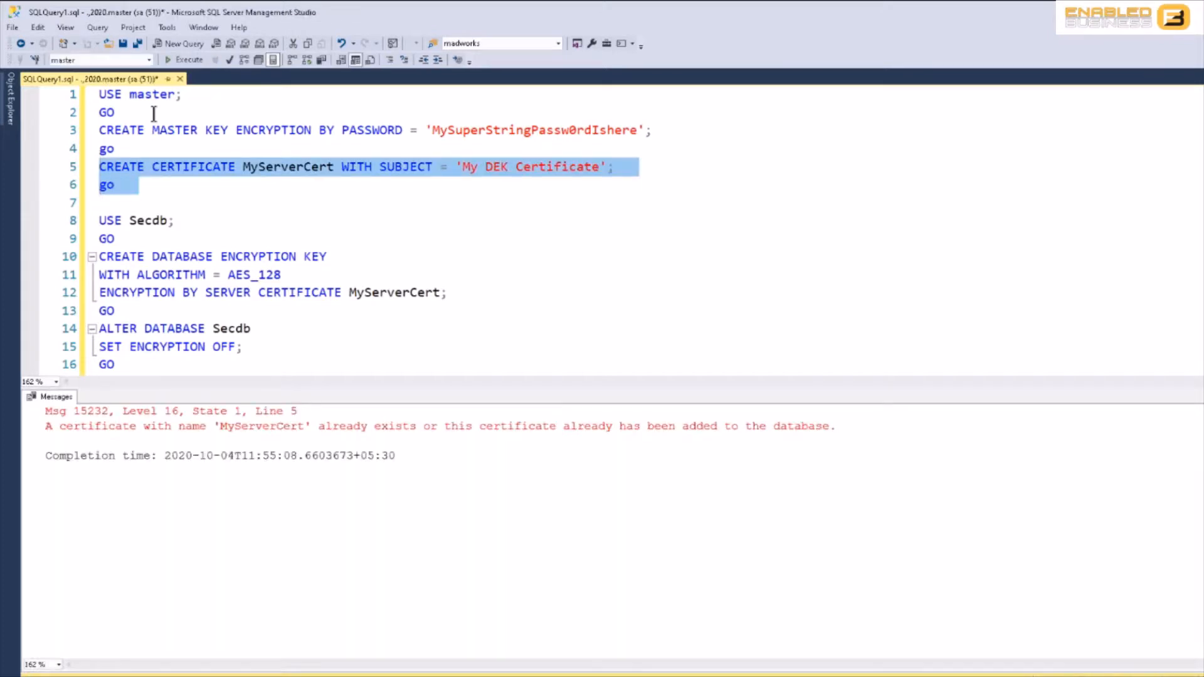
{"action": "left_click", "coordinate": [99, 184]}
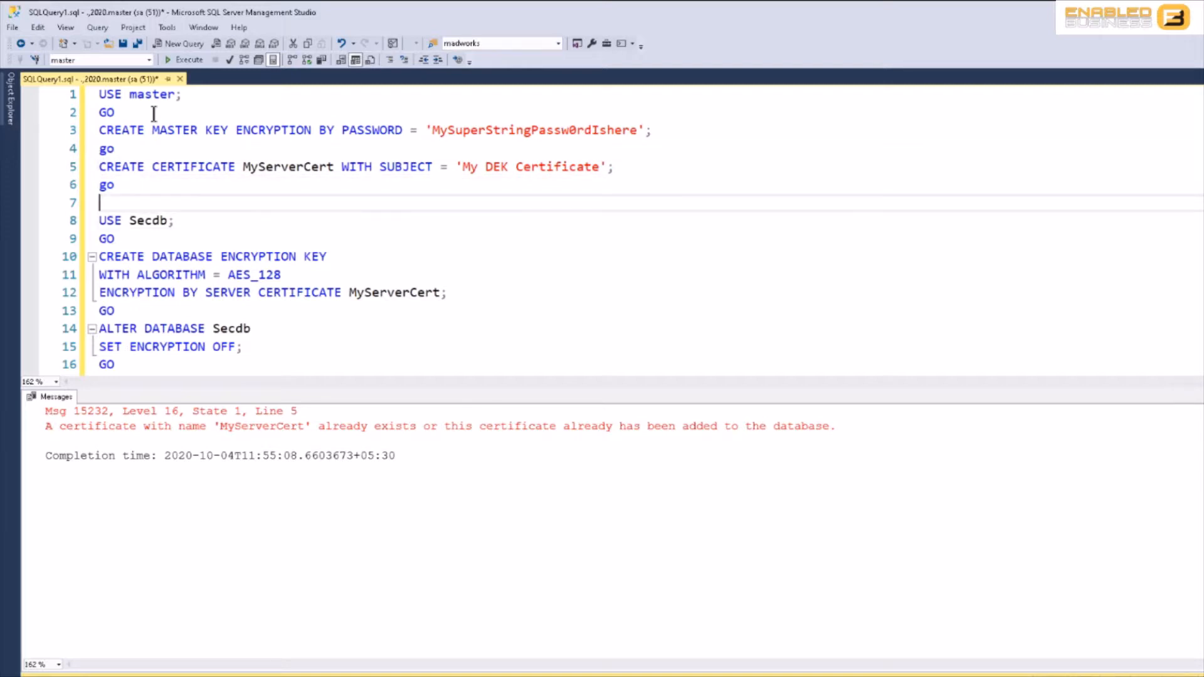
Step: Run USE Secdb and create a 128-bit database encryption key protected by MyServerCert
{"action": "left_click", "coordinate": [187, 59]}
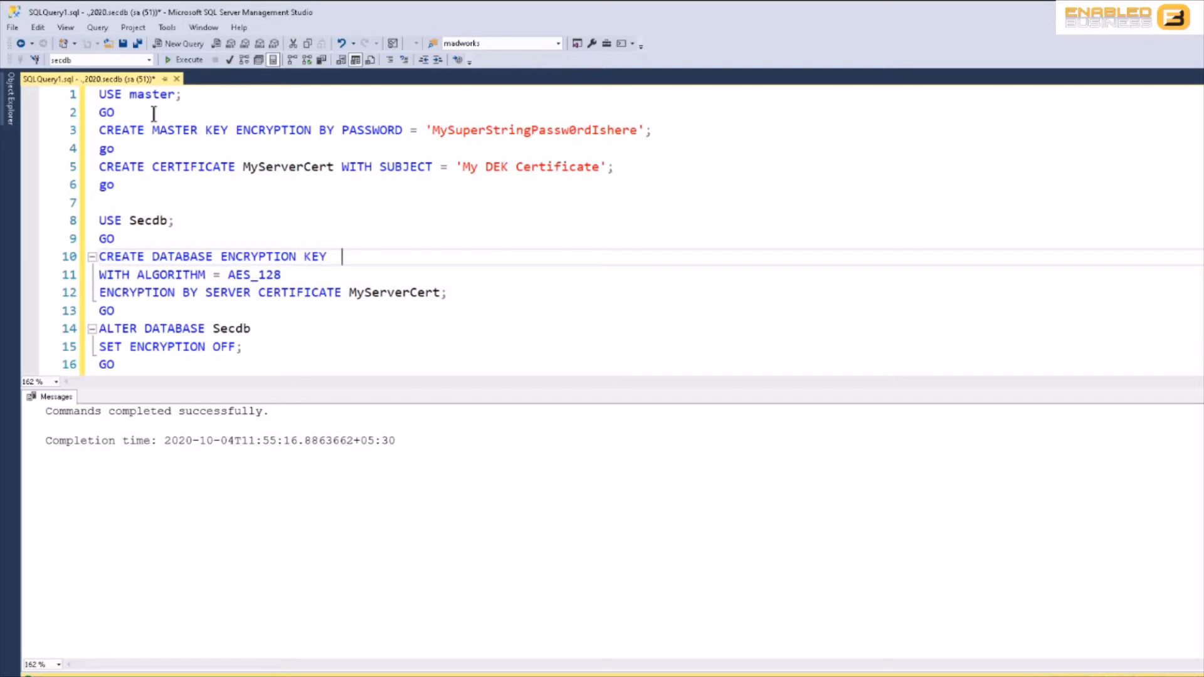
{"action": "double_click", "coordinate": [273, 275]}
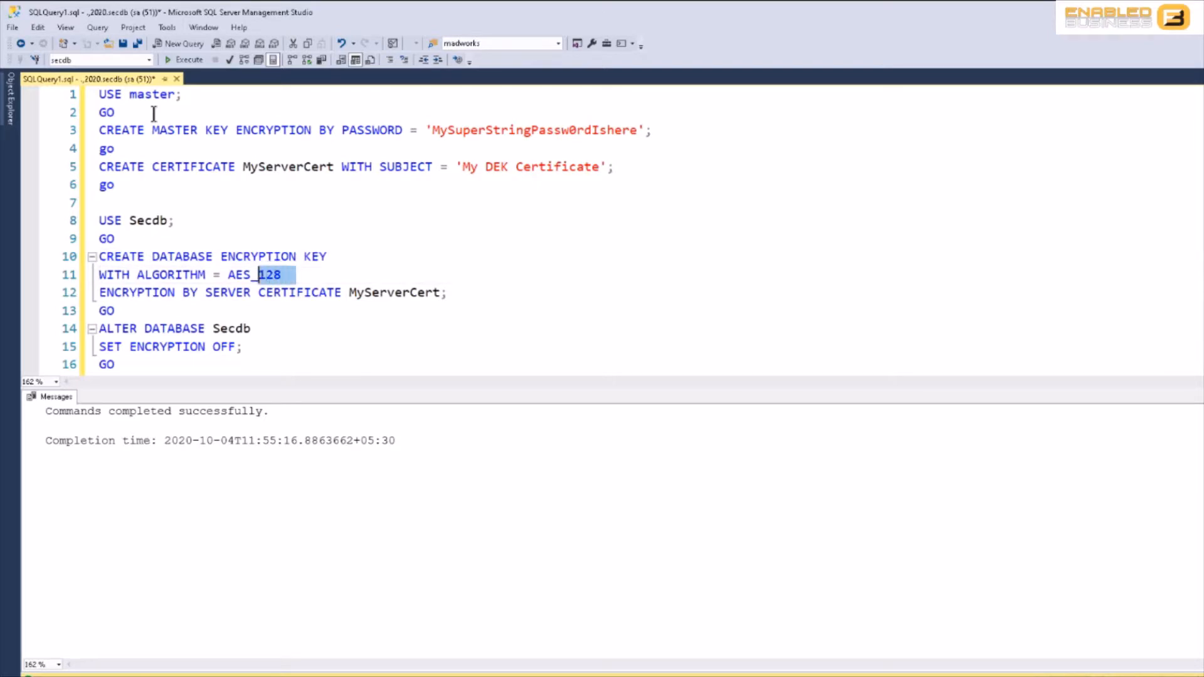
{"action": "left_click", "coordinate": [282, 274]}
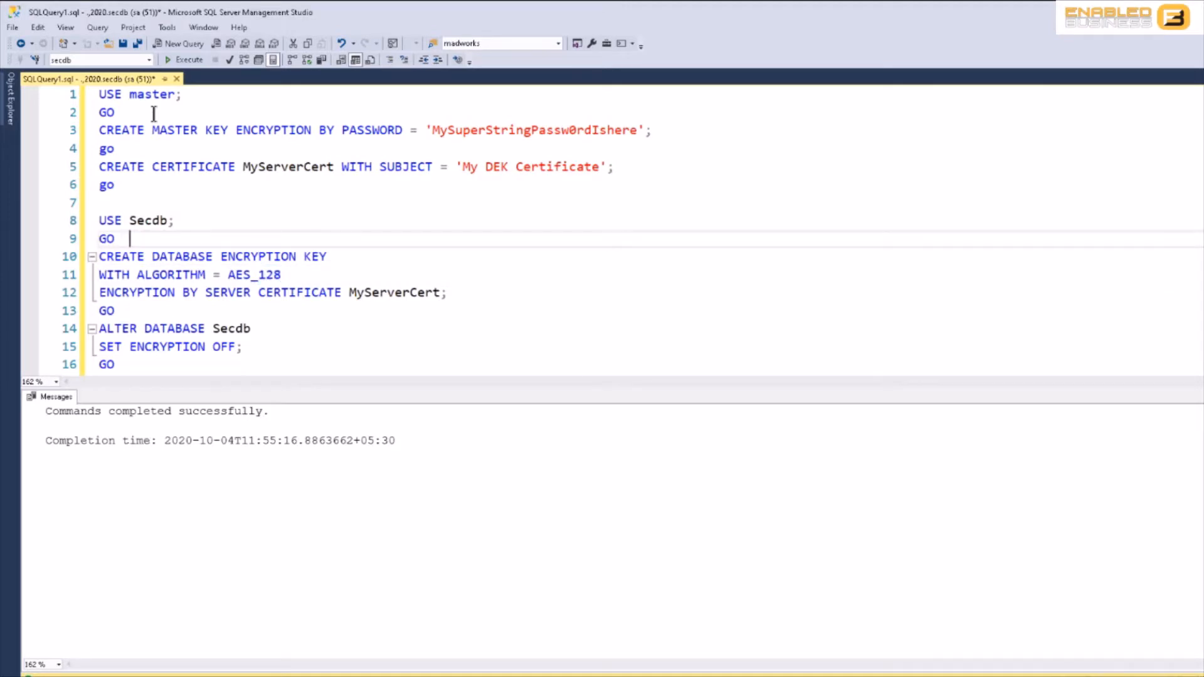
{"action": "left_click_drag", "start_coordinate": [129, 239], "coordinate": [132, 293]}
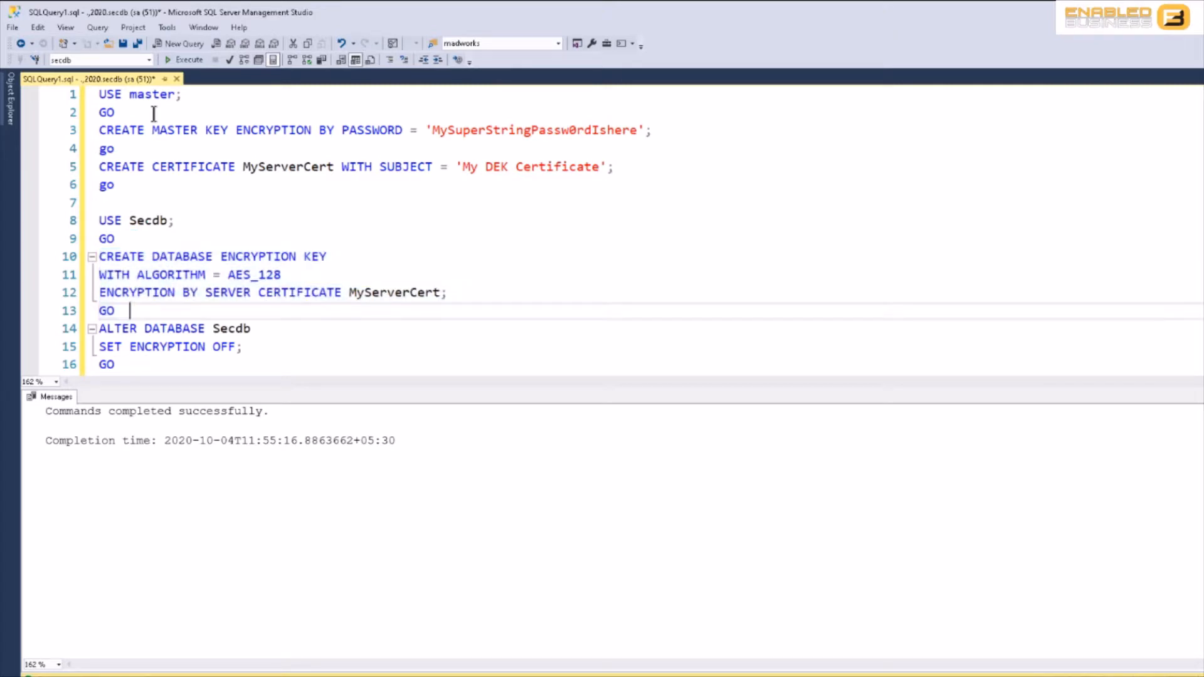
{"action": "left_click_drag", "start_coordinate": [98, 257], "coordinate": [130, 310]}
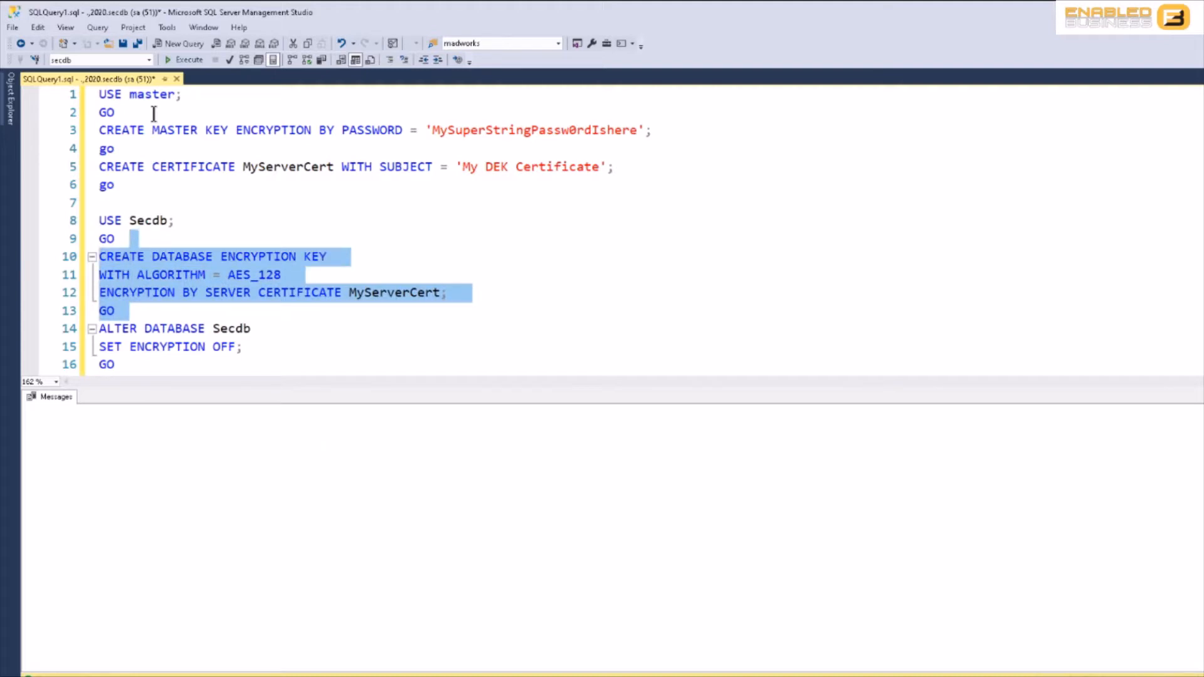
{"action": "left_click", "coordinate": [182, 60]}
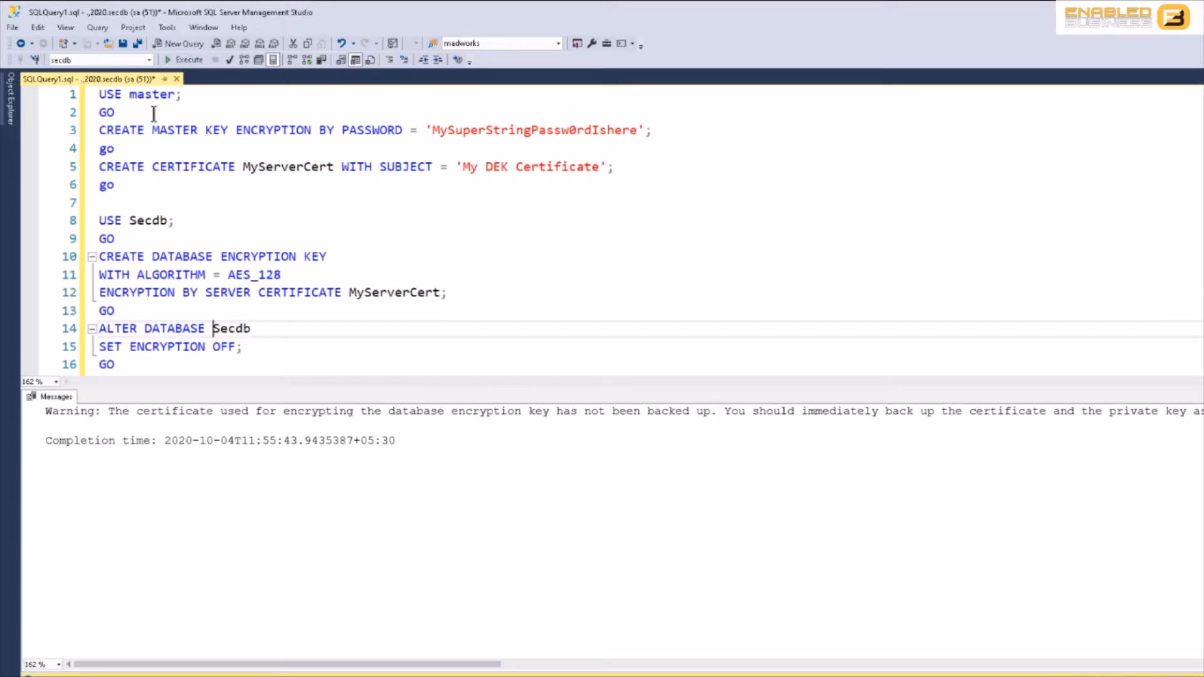
Step: Change the Secdb ALTER DATABASE statement to SET ENCRYPTION ON and run it
{"action": "type", "text": "ON"}
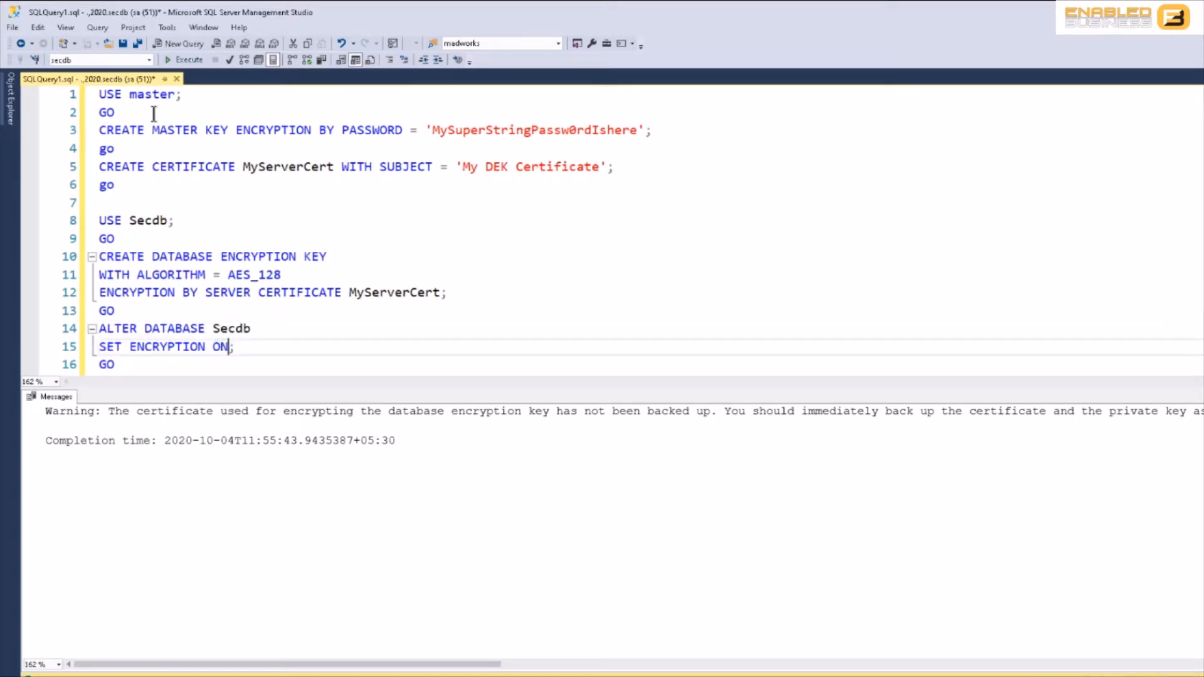
{"action": "left_click_drag", "start_coordinate": [99, 310], "coordinate": [234, 346]}
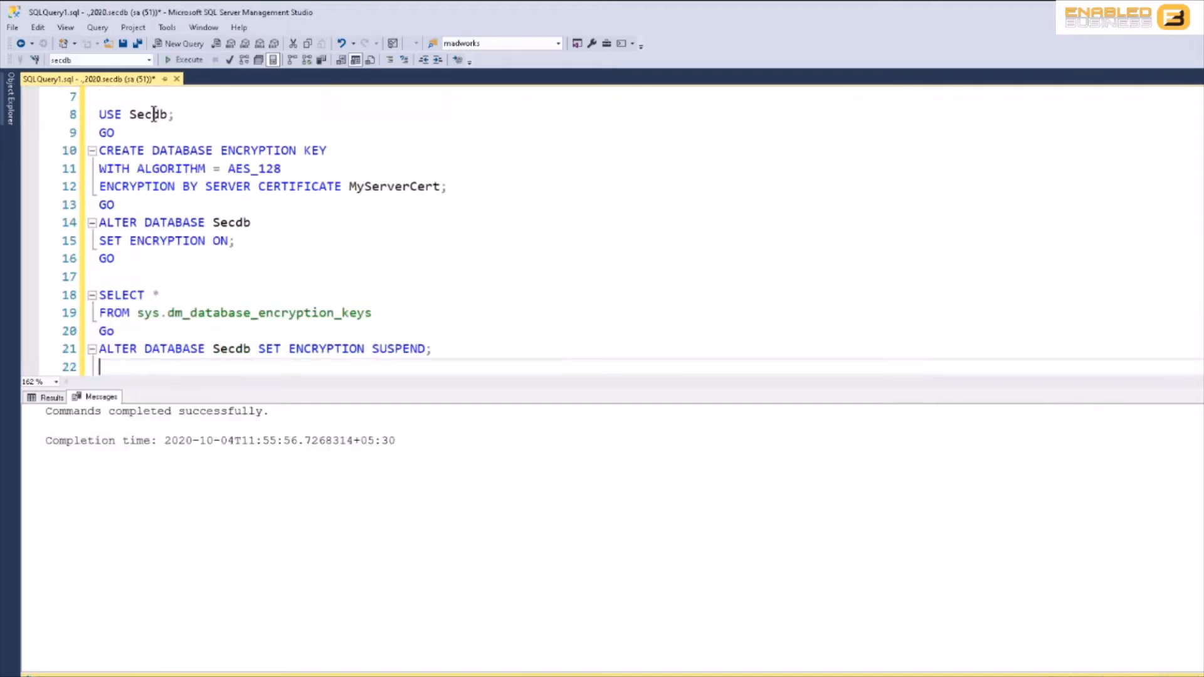
{"action": "left_click_drag", "start_coordinate": [100, 331], "coordinate": [432, 349]}
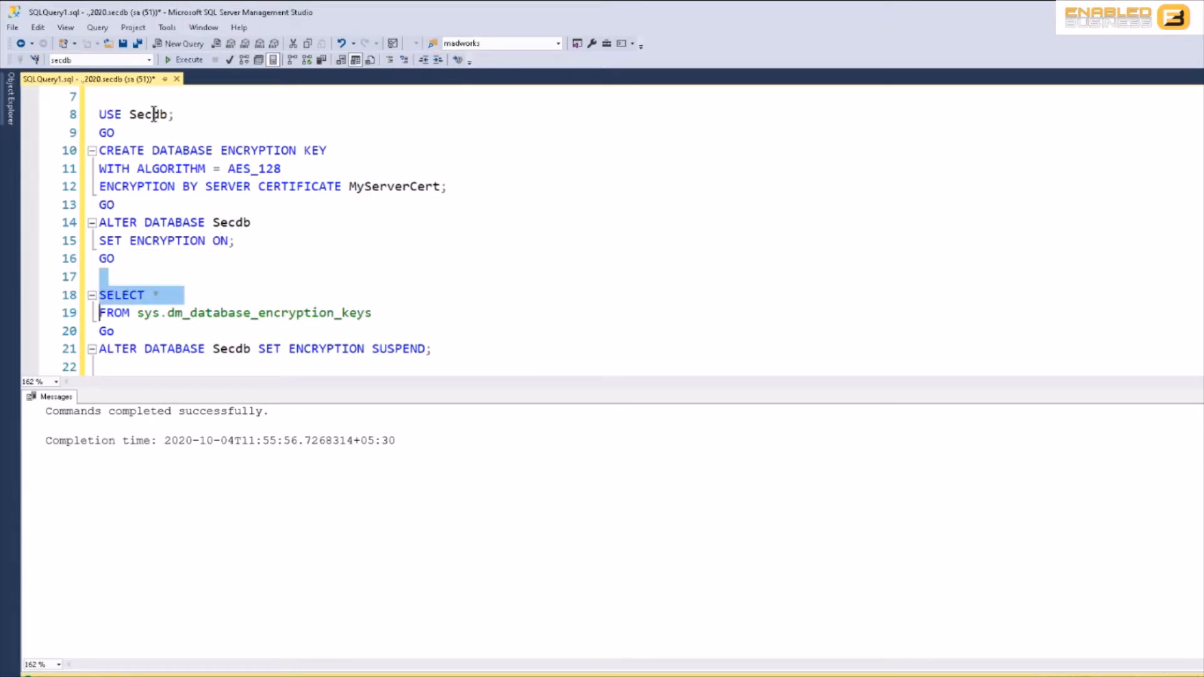
Step: Query sys.dm_database_encryption_keys showing ENCRYPTION_IN_PROGRESS at 100 percent, then add ALTER DATABASE Secdb SET ENCRYPTION RESUME
{"action": "left_click", "coordinate": [182, 60]}
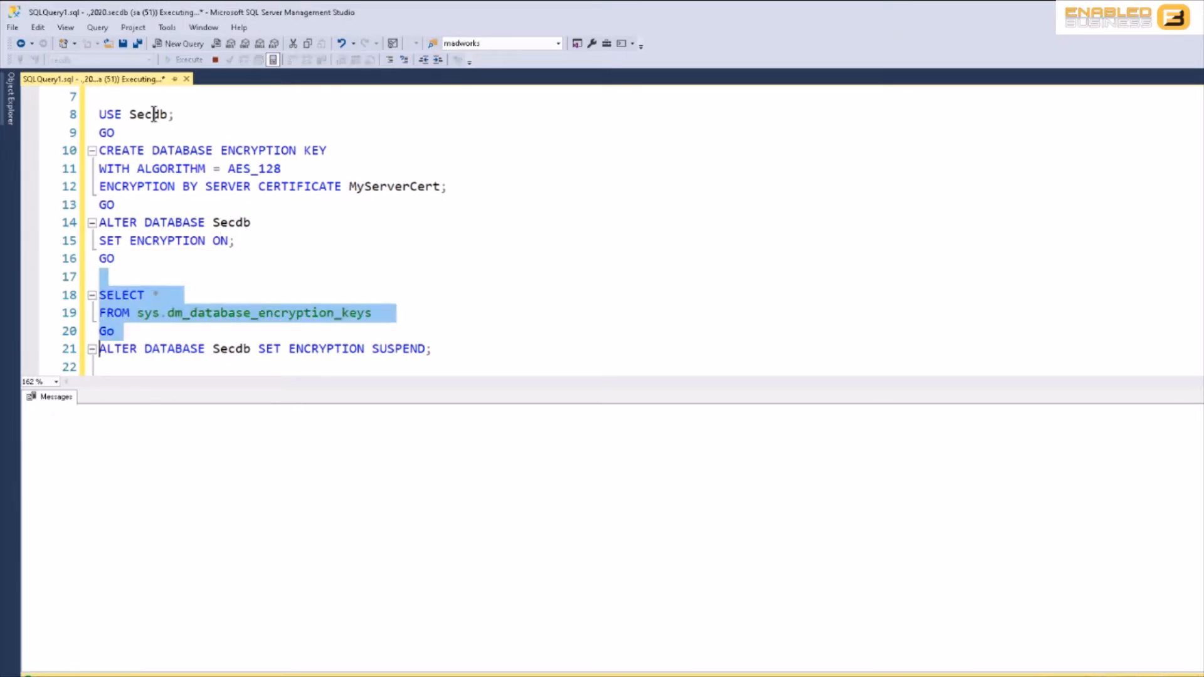
{"action": "left_click", "coordinate": [183, 59]}
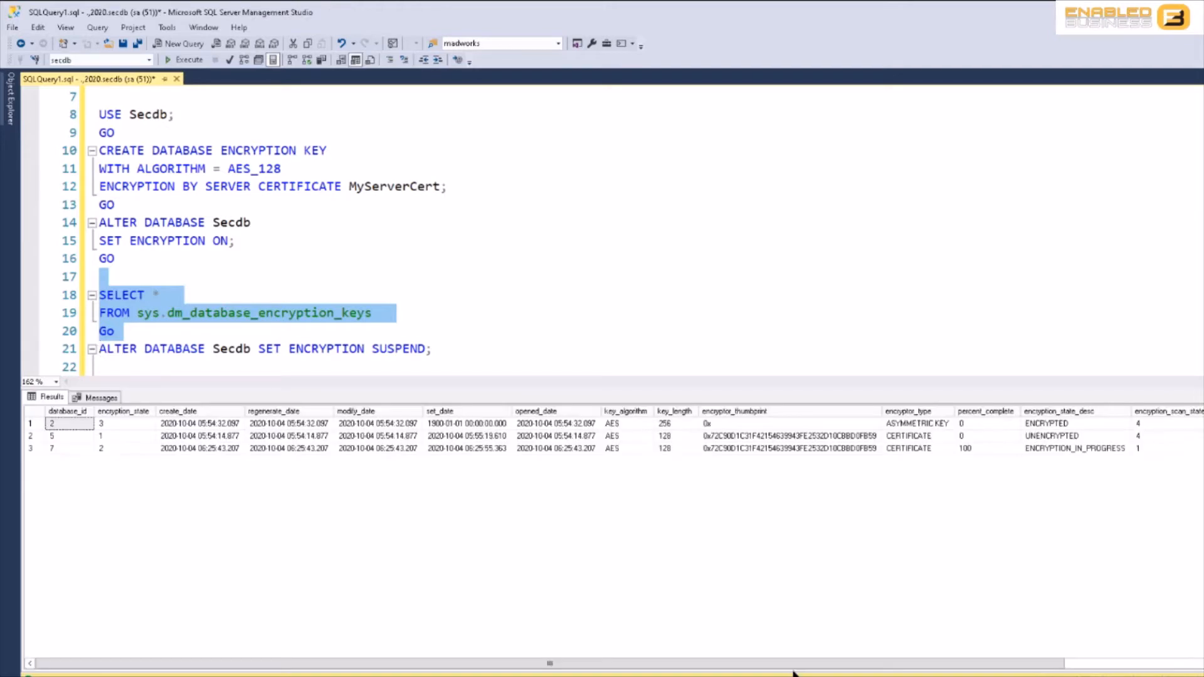
{"action": "scroll", "scroll_direction": "right", "scroll_amount": 3}
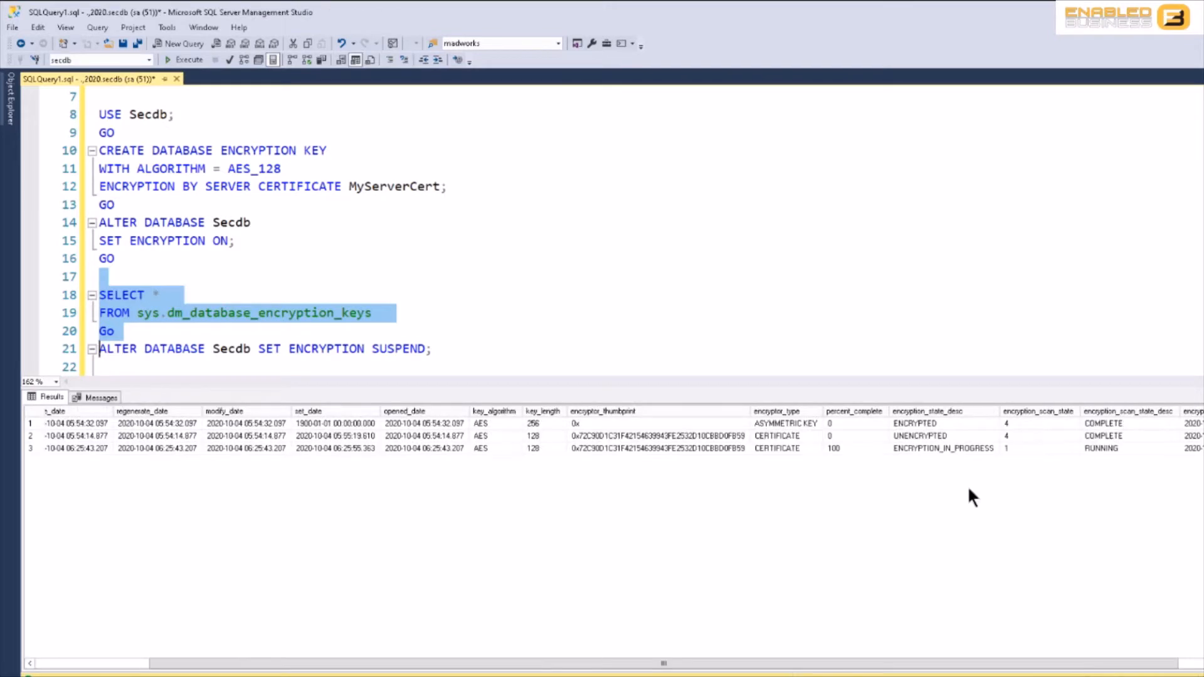
{"action": "mouse_move", "coordinate": [950, 420]}
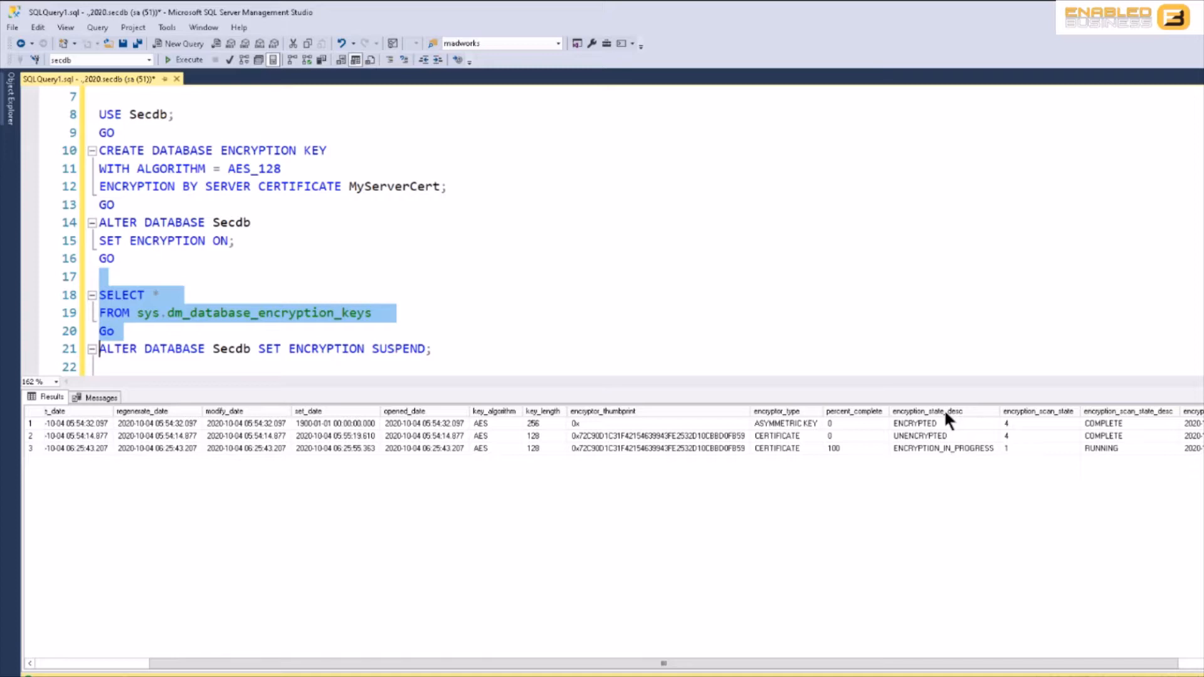
{"action": "left_click", "coordinate": [942, 448]}
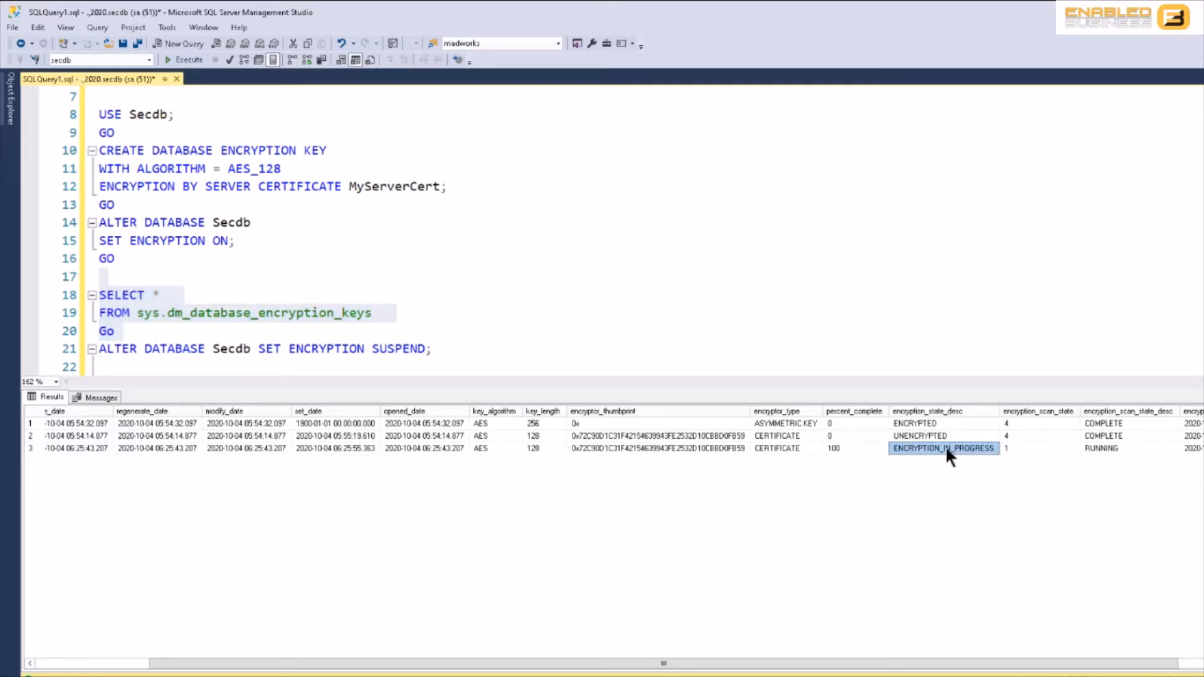
{"action": "left_click", "coordinate": [854, 449]}
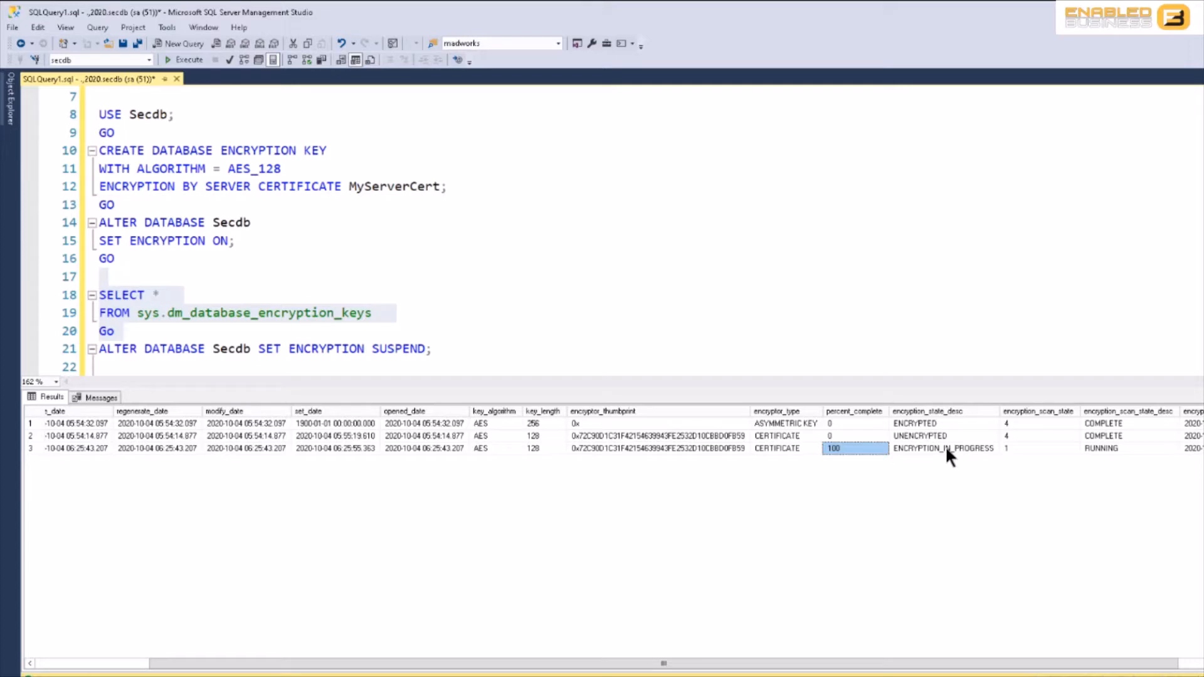
{"action": "type", "text": "ALTER DATABASE Secdb SET ENCRYPTION RESUME;"}
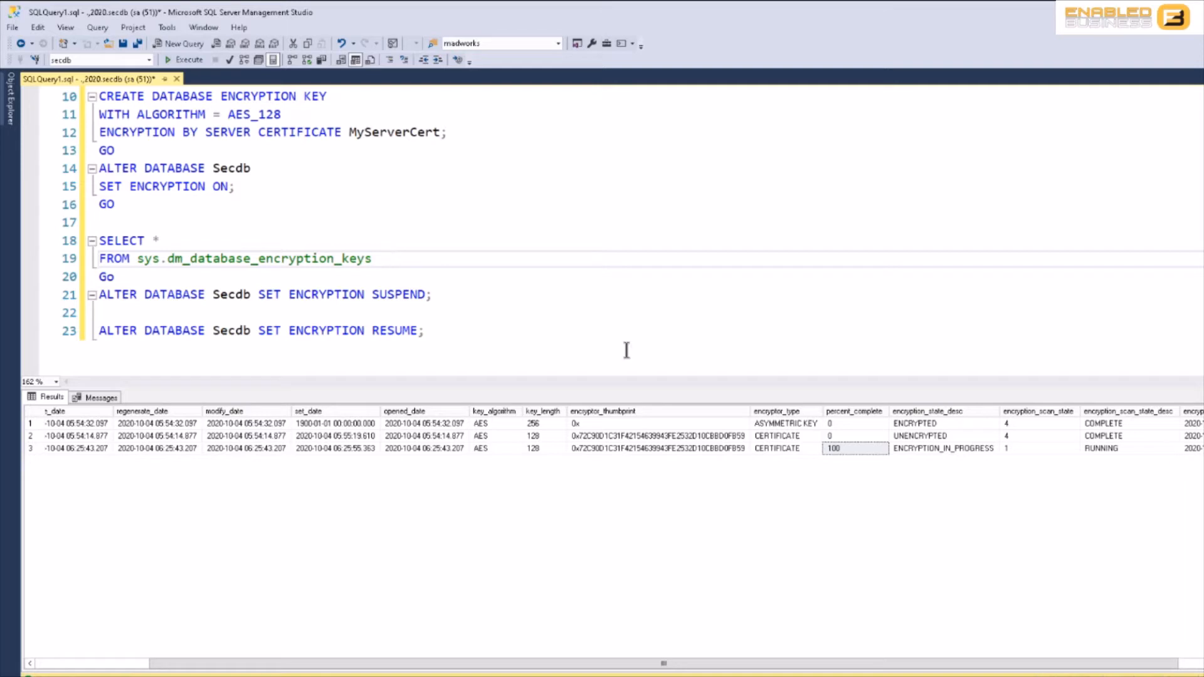
{"action": "left_click", "coordinate": [943, 449]}
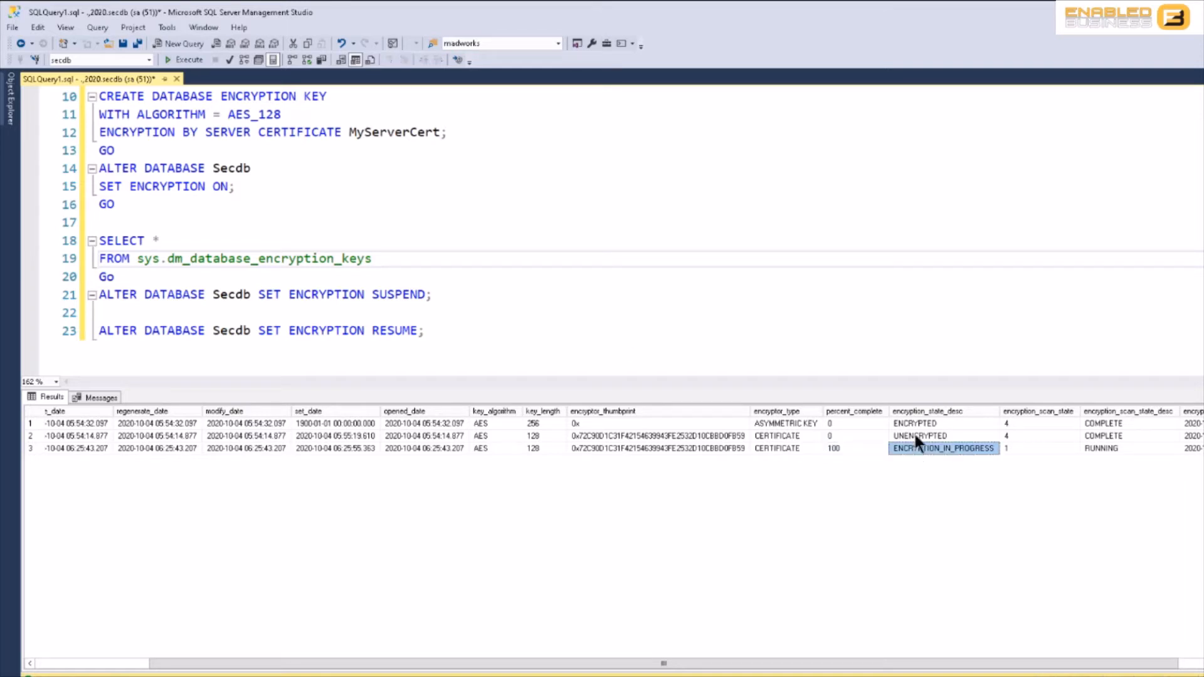